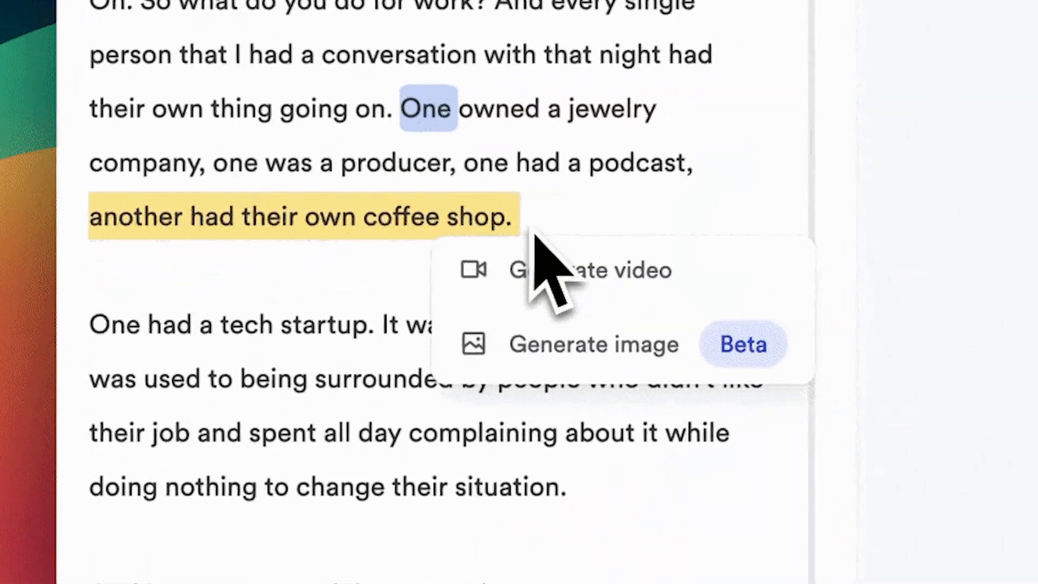
Step: Generate an AI B-roll video clip for the 'another had their own coffee shop.' sentence
click(588, 269)
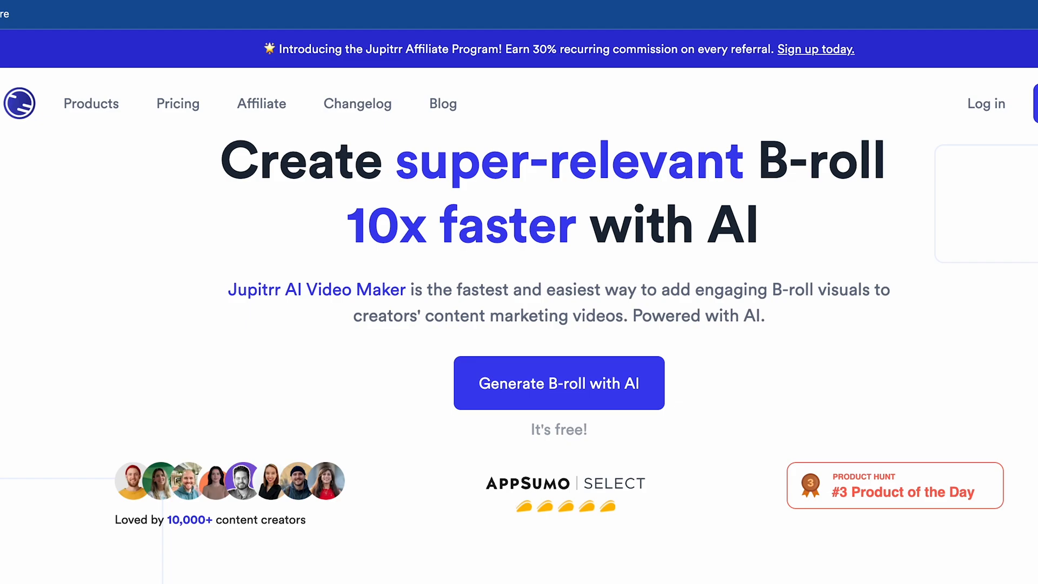
Step: Scroll through the homepage's stock footage, auto-subtitles and audio-to-video sections, then back to the top banner
scroll(down, 3)
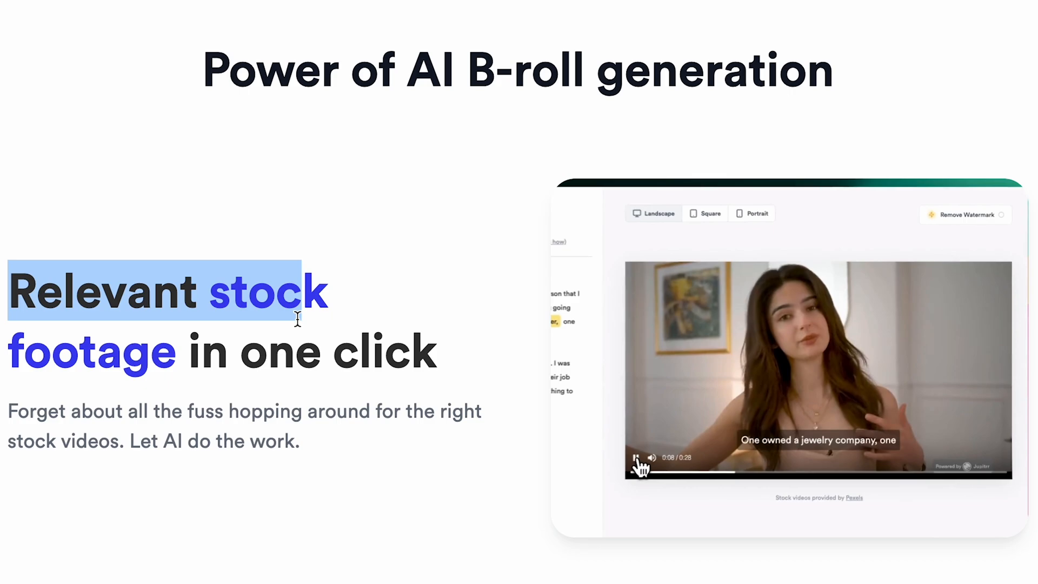
scroll(down, 3)
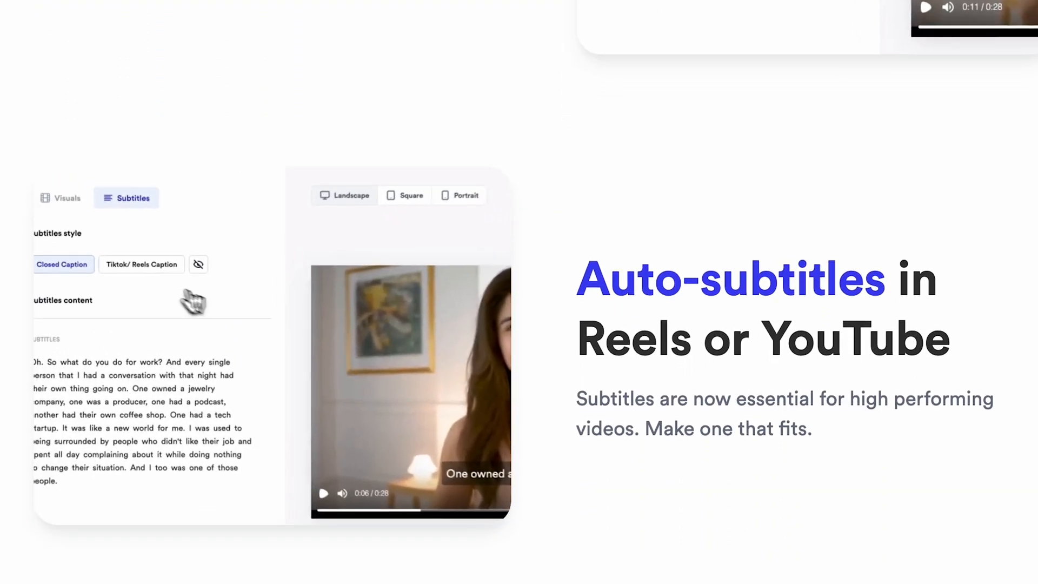
scroll(down, 3)
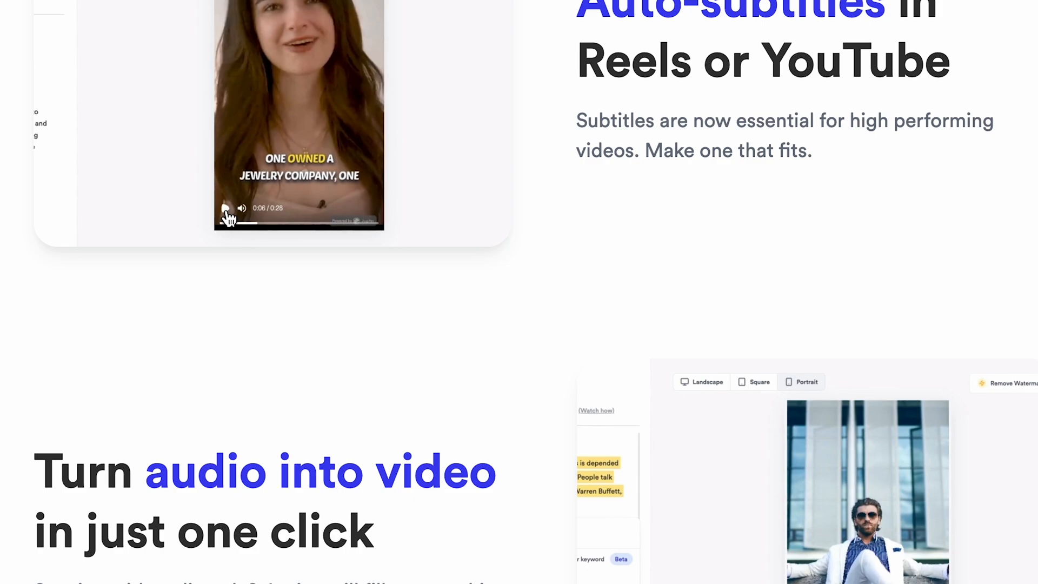
scroll(down, 3)
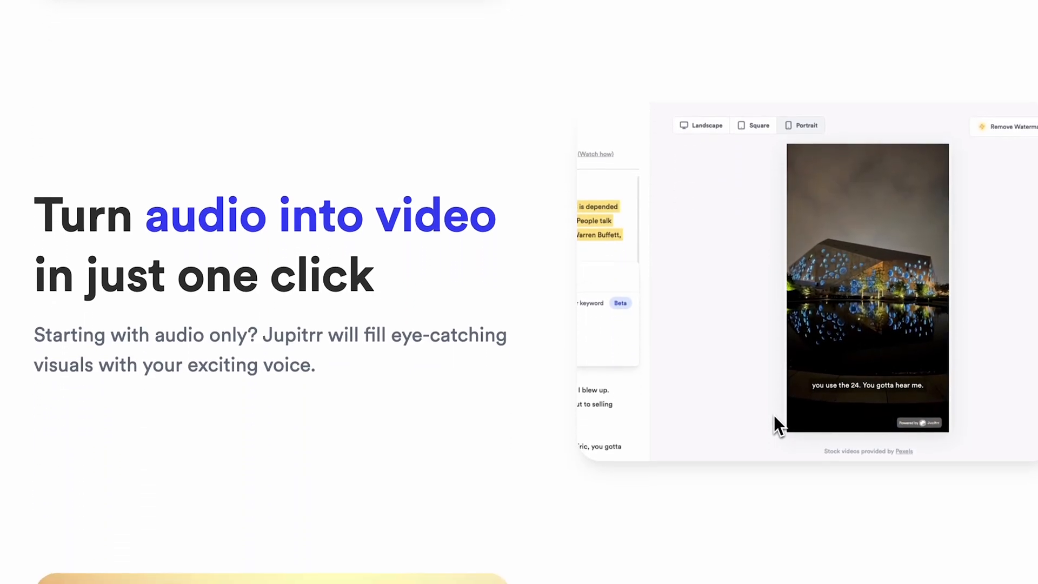
scroll(down, 3)
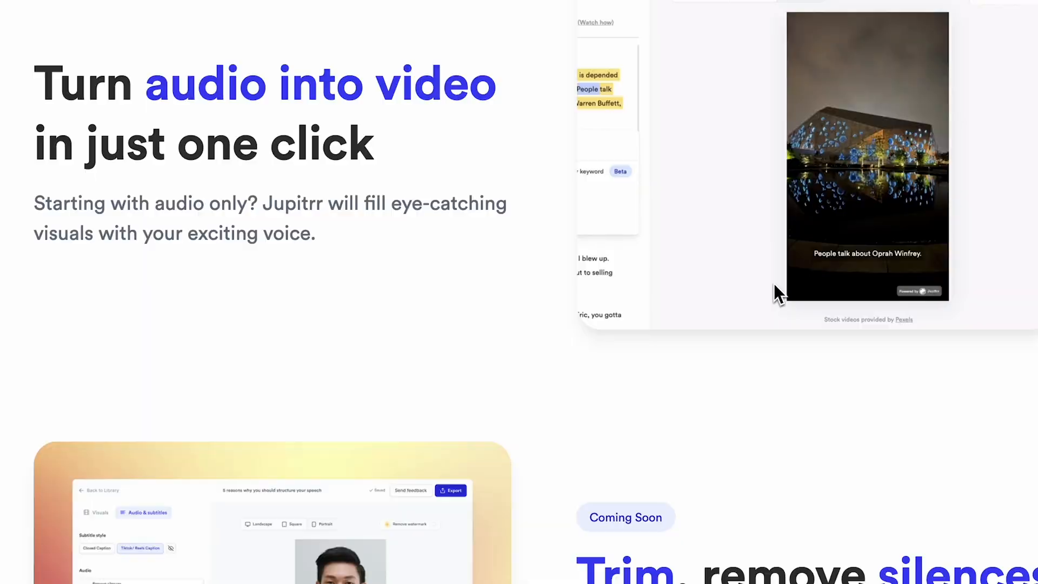
scroll(up, 3)
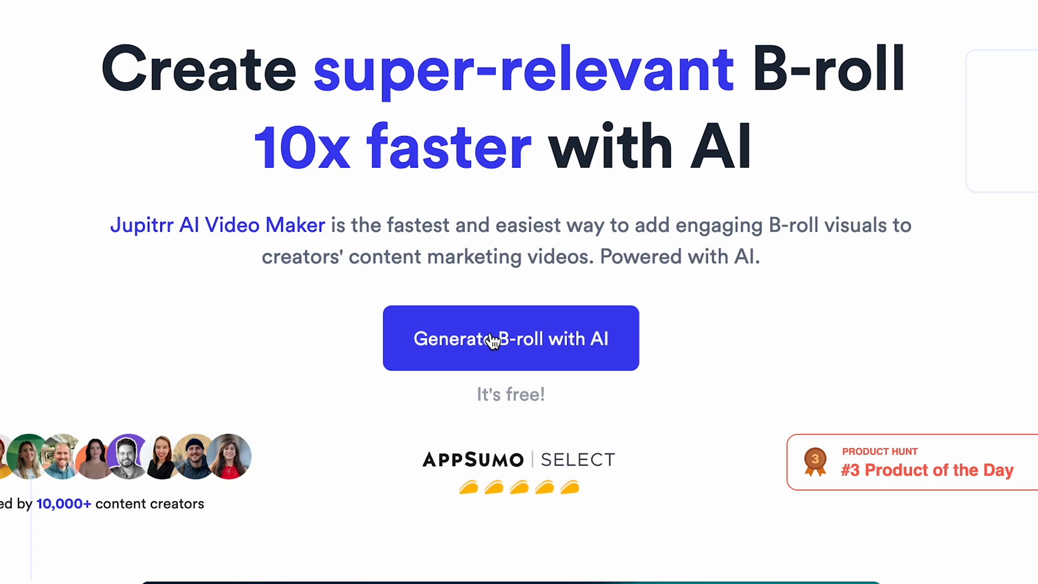
Step: Start creating a free B-roll video via 'Generate B-roll with AI', reaching the Create a new video page
click(510, 338)
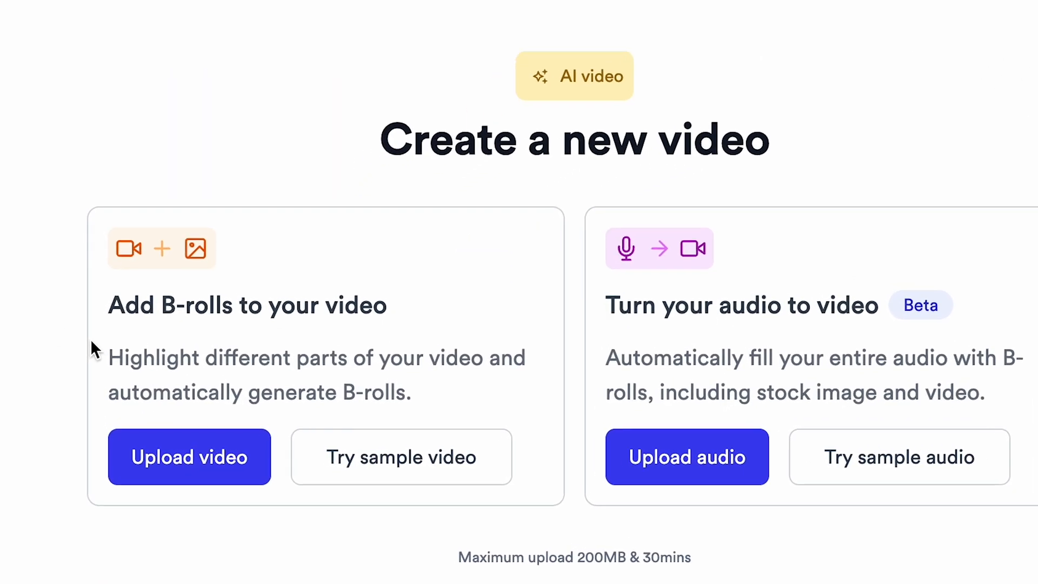
Step: Open the sample video and attach an uploaded clip to the 'had their own coffee shop.' phrase
click(188, 456)
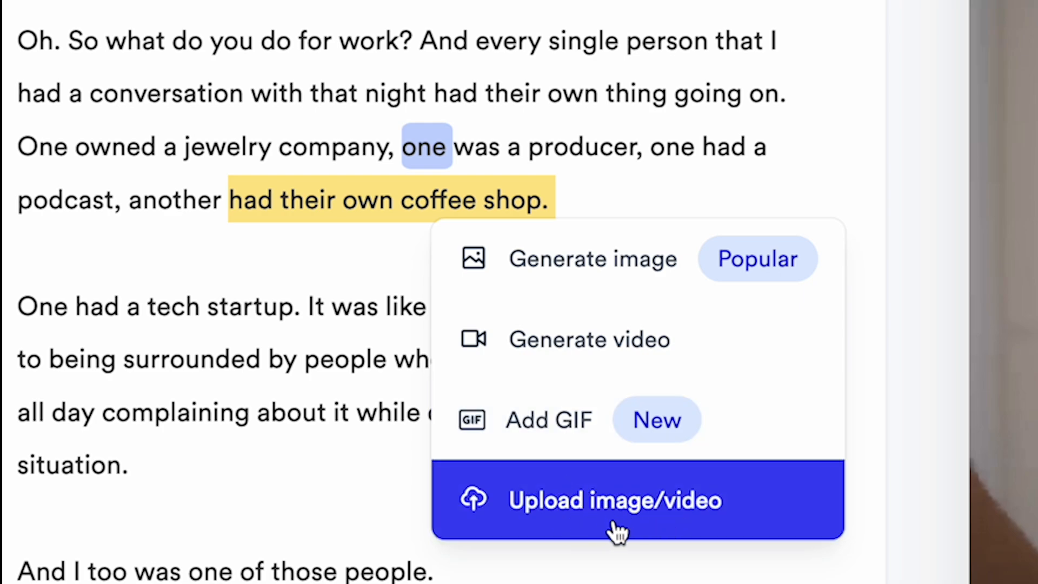
click(592, 258)
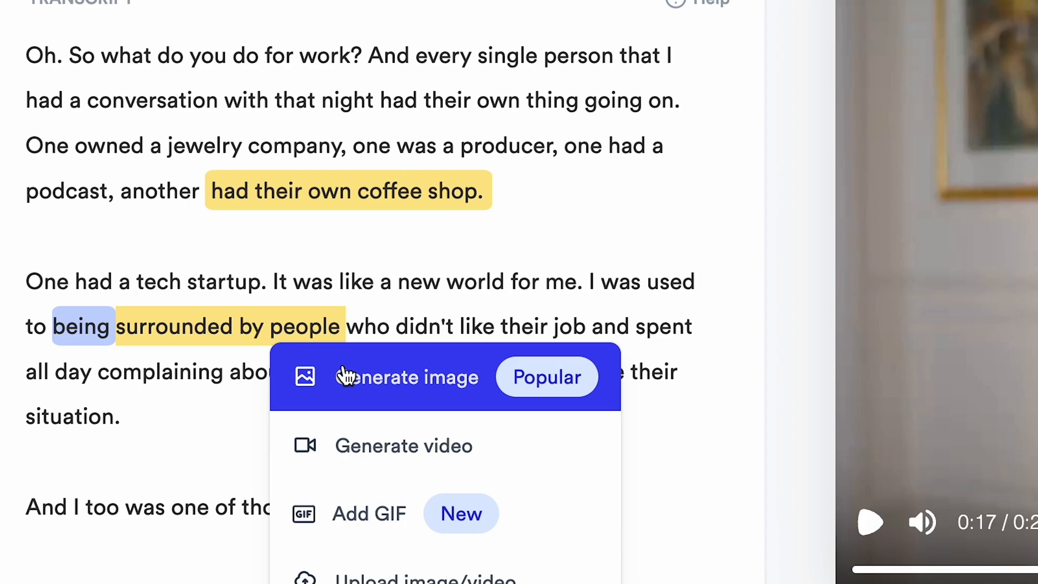
mouse_move(403, 445)
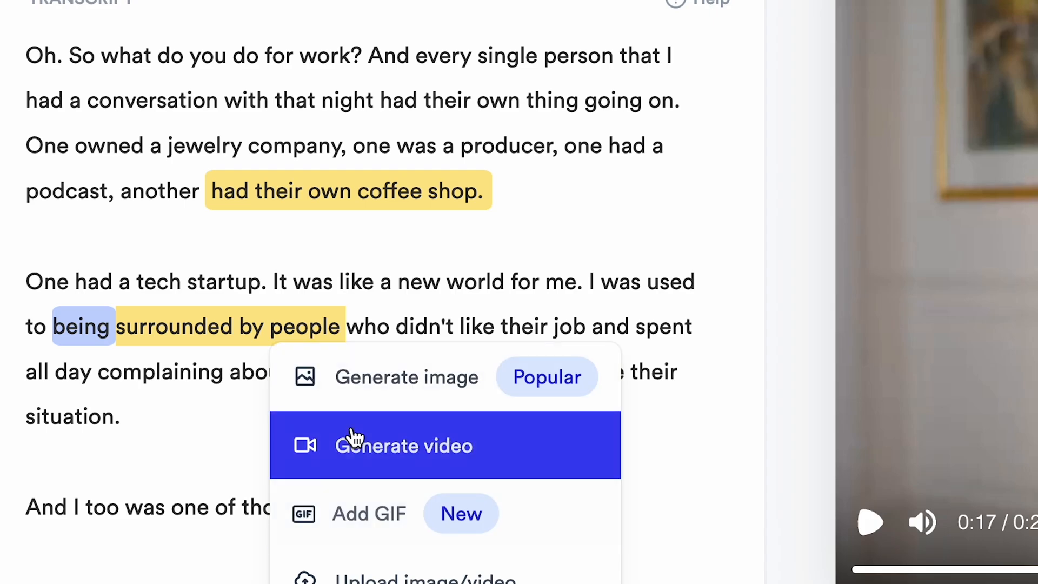
Step: Generate a stock B-roll video for the 'surrounded by people' phrase
click(404, 445)
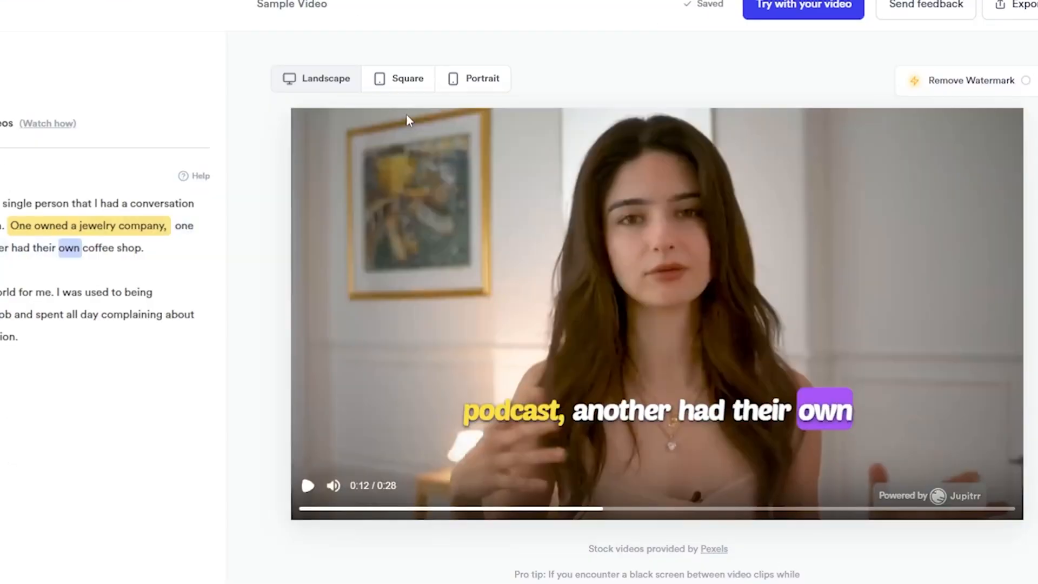
Step: Try portrait and square framing, settling on the portrait aspect ratio for the sample video
click(474, 77)
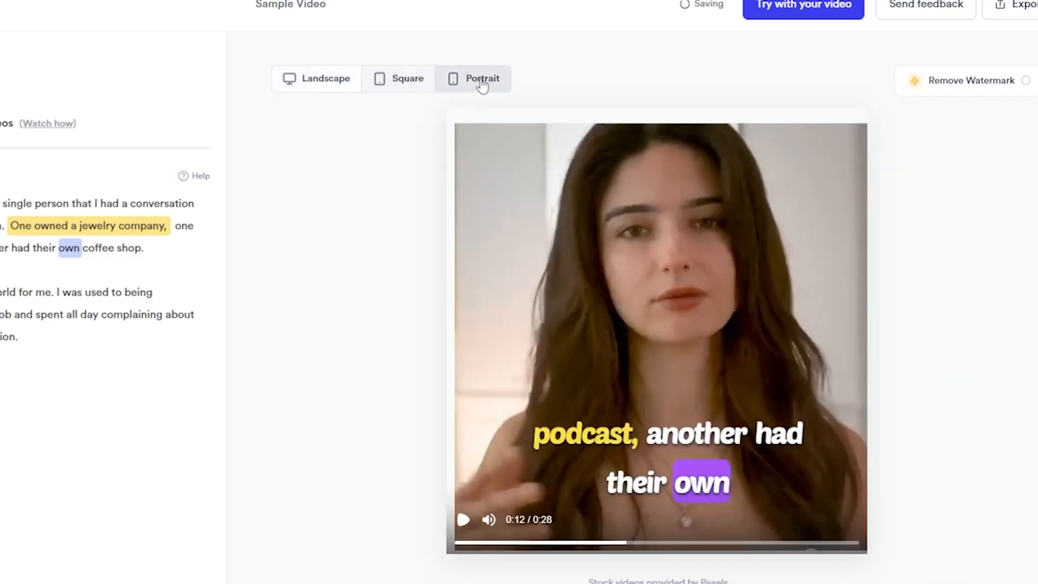
click(315, 77)
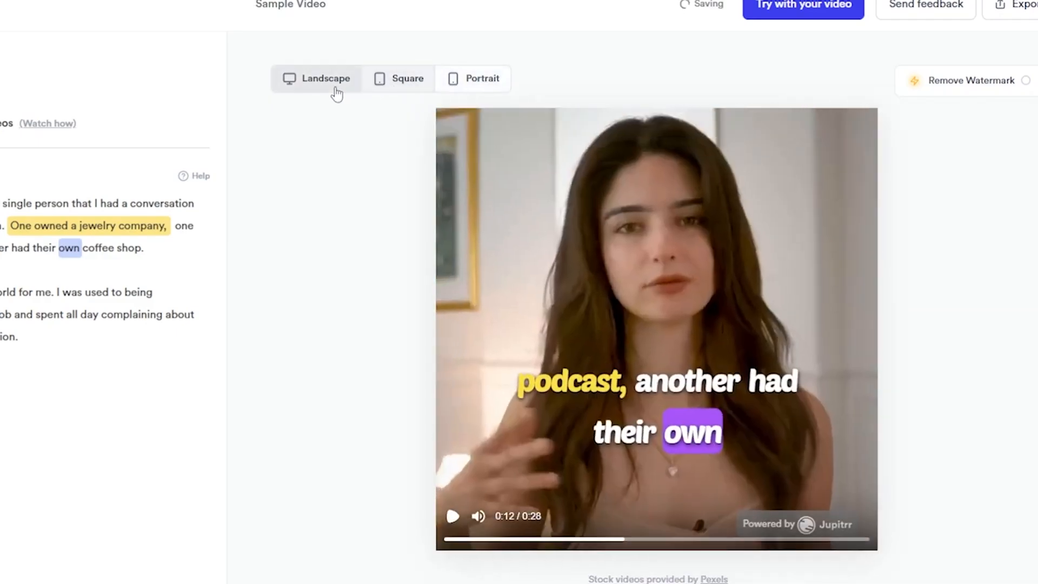
click(399, 78)
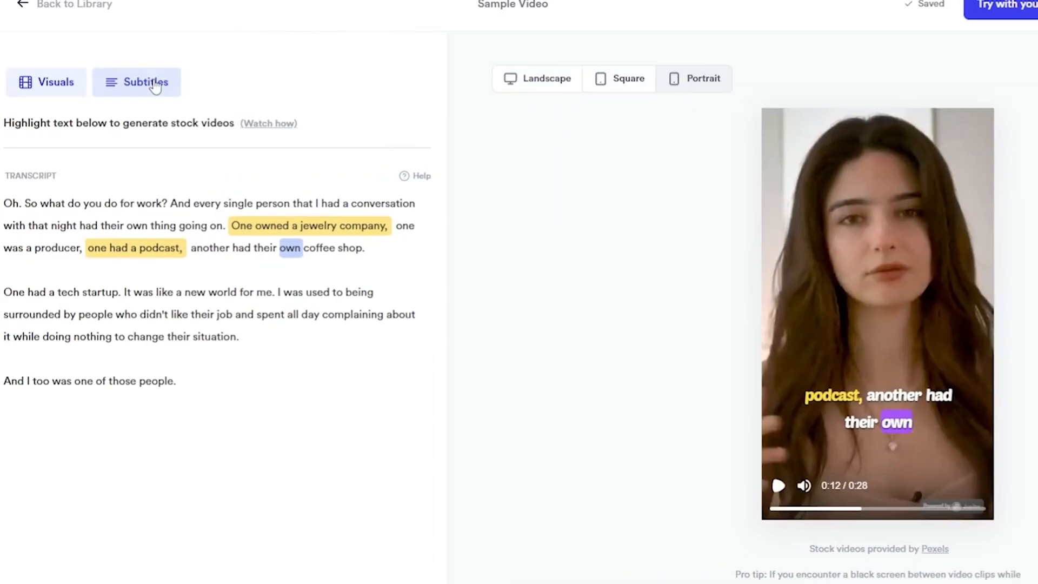
Step: Style the subtitles with Quicksand font, fewer words, adjusted font size and a pink Box Highlight colour
click(145, 81)
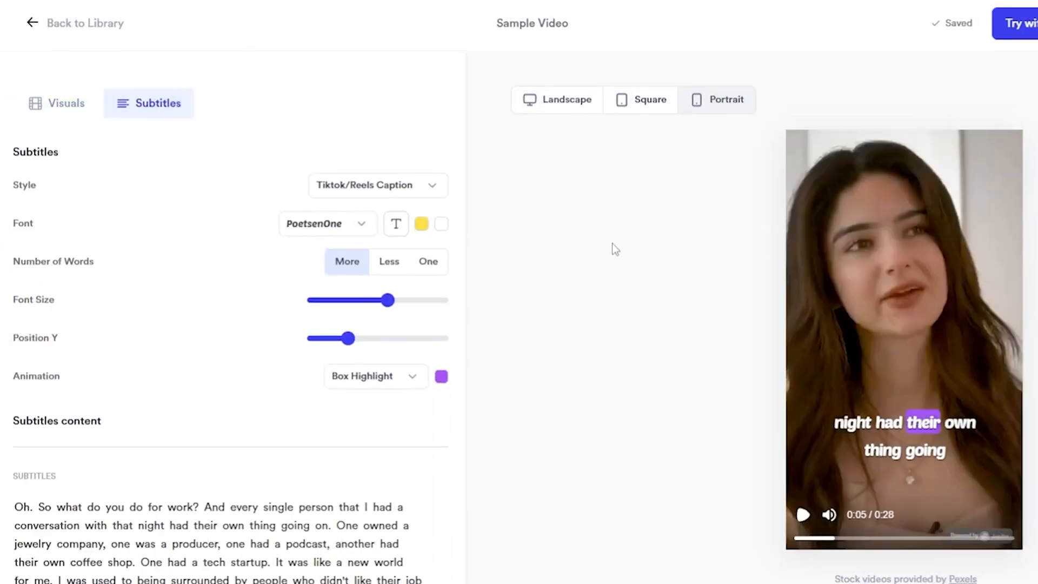
click(389, 261)
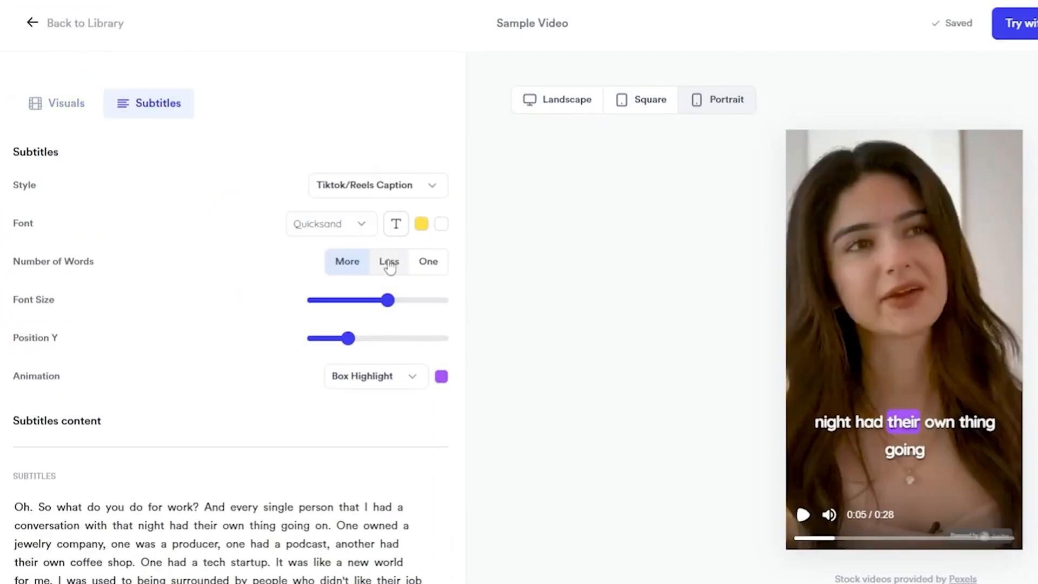
click(389, 261)
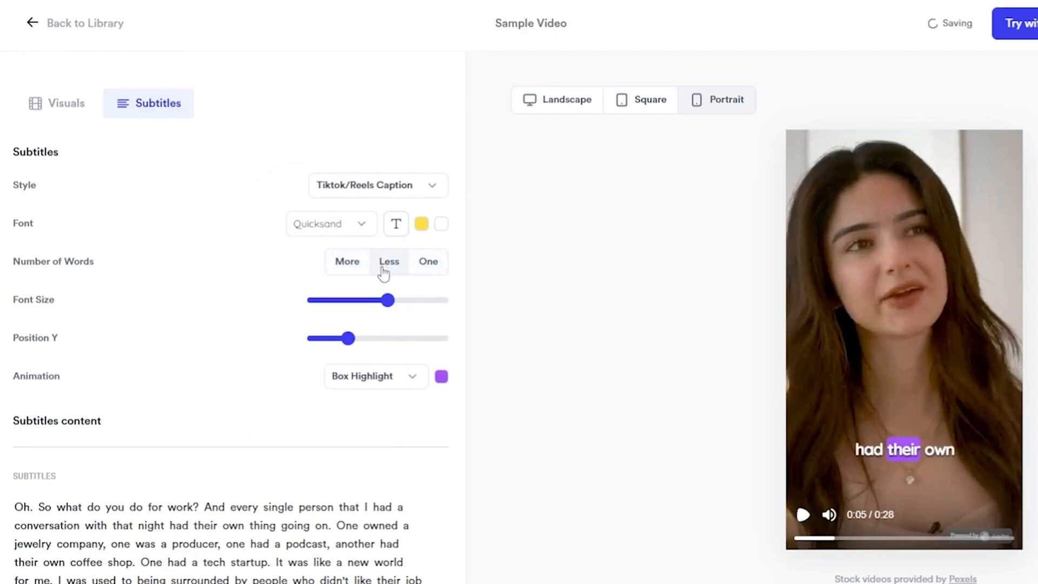
drag(388, 300, 364, 299)
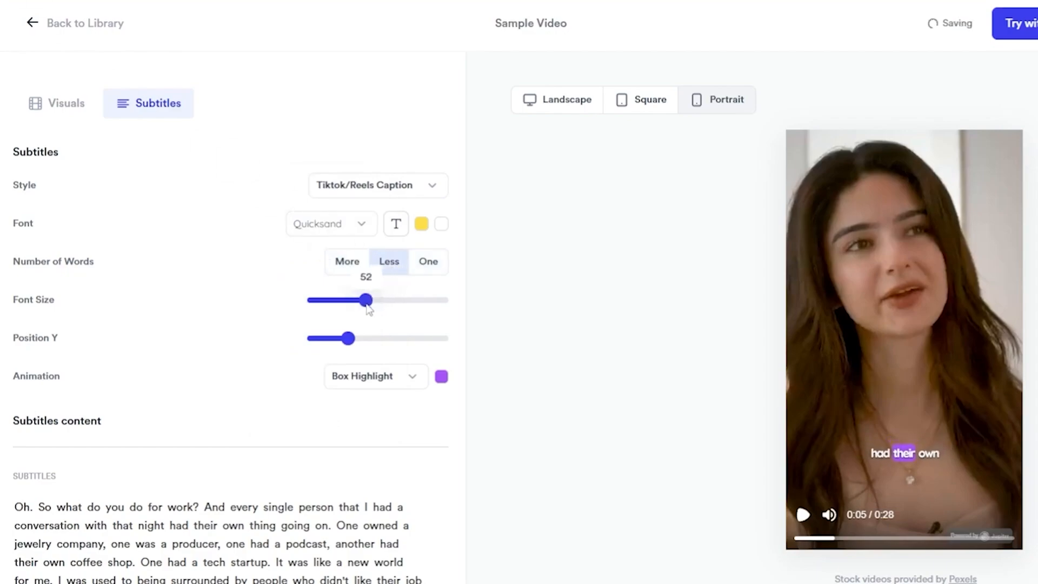
click(441, 376)
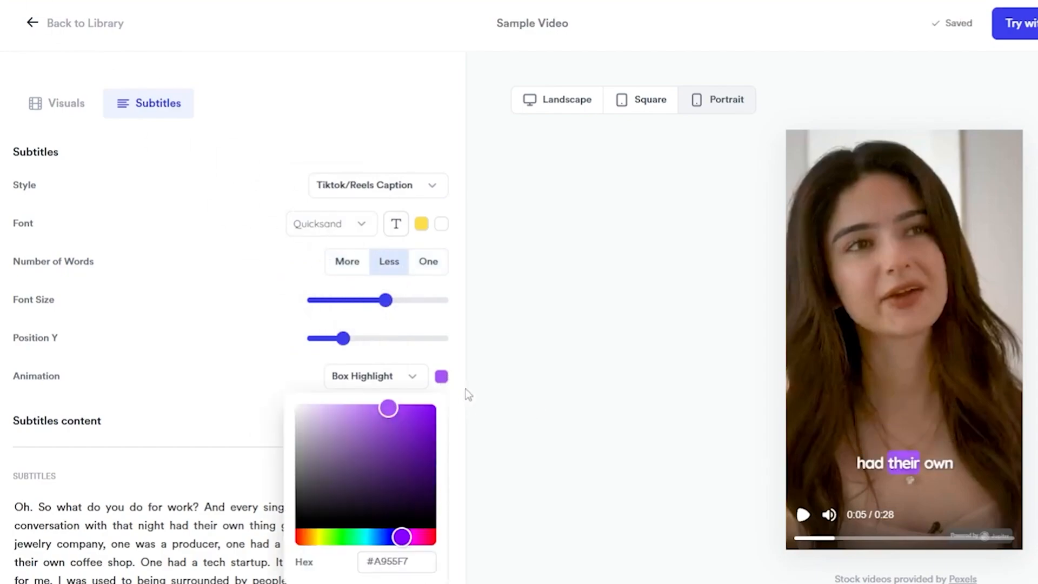
drag(387, 408, 413, 408)
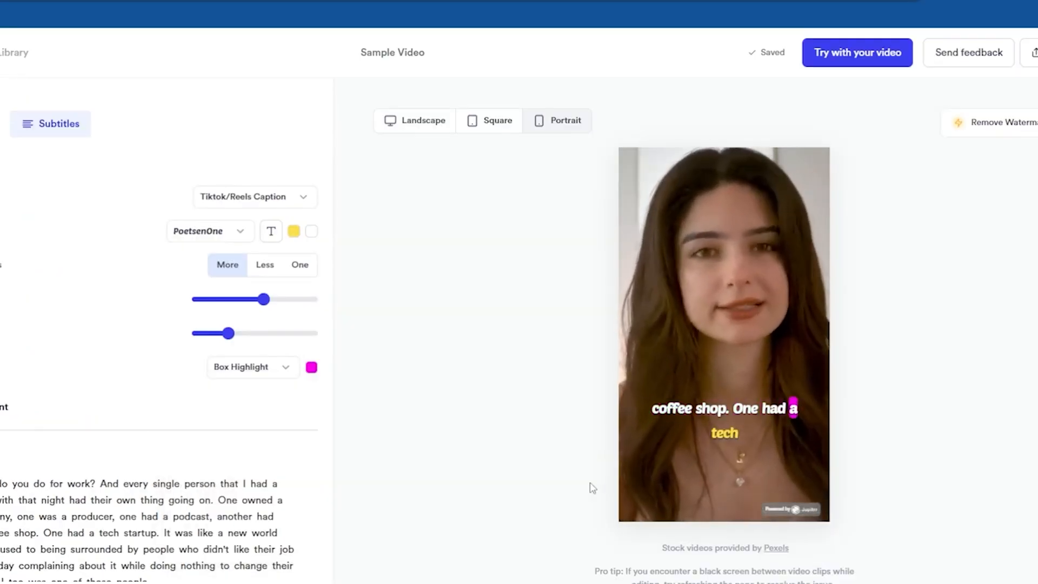
click(724, 331)
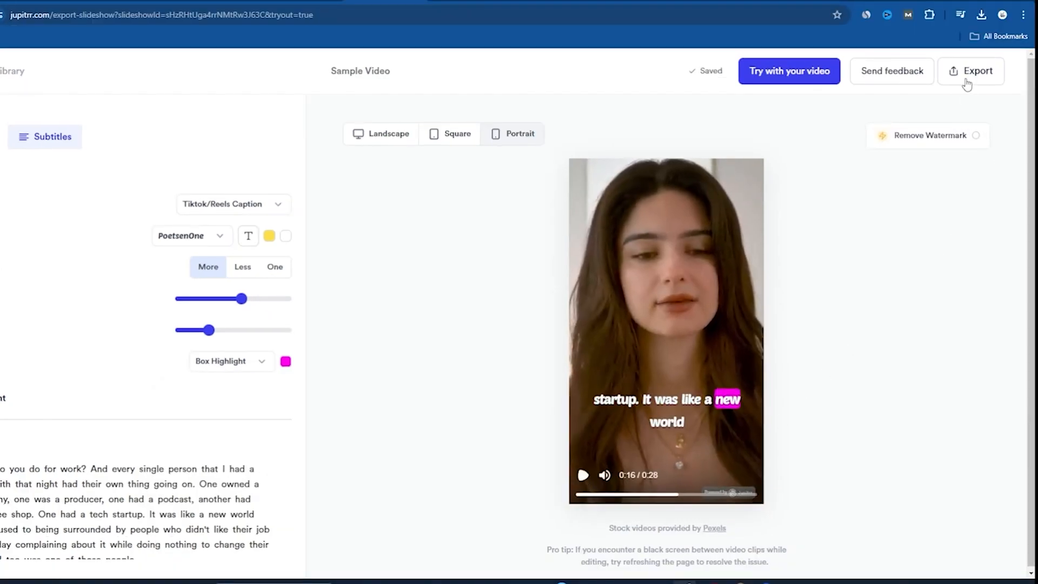
Step: Export the sample video, then send the uploaded 'Top 10 Best Places In The USA' video for processing
click(788, 71)
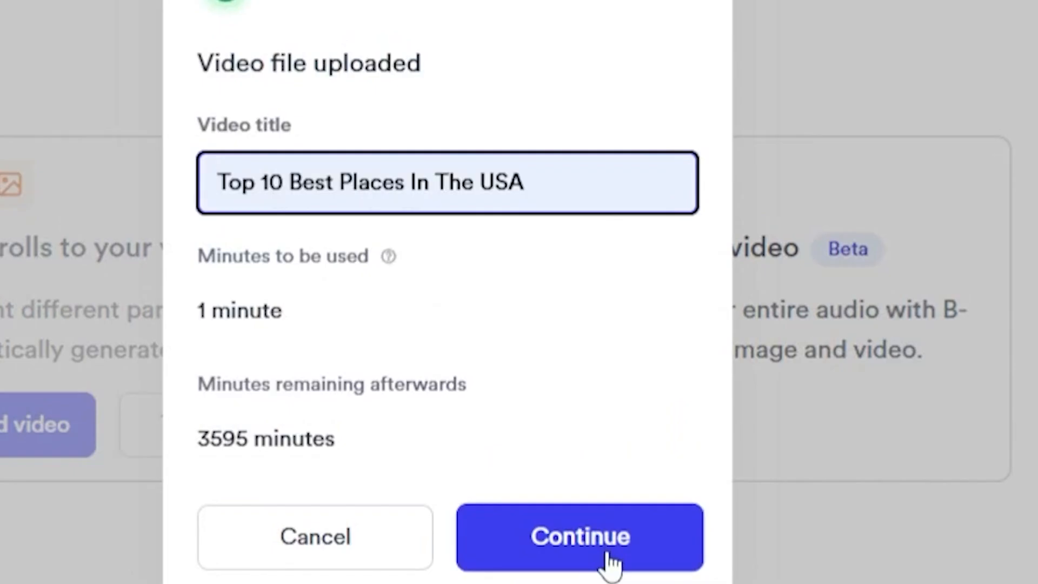
click(580, 538)
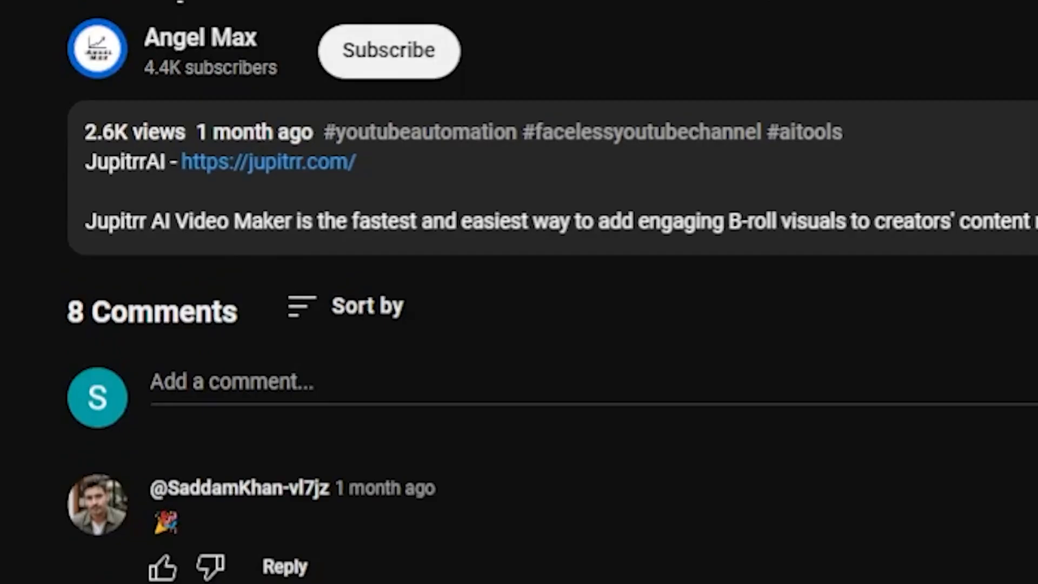
Step: Open jupitrr.com from the YouTube description and view its Free, Starter, Creator and Pro pricing plans
click(268, 161)
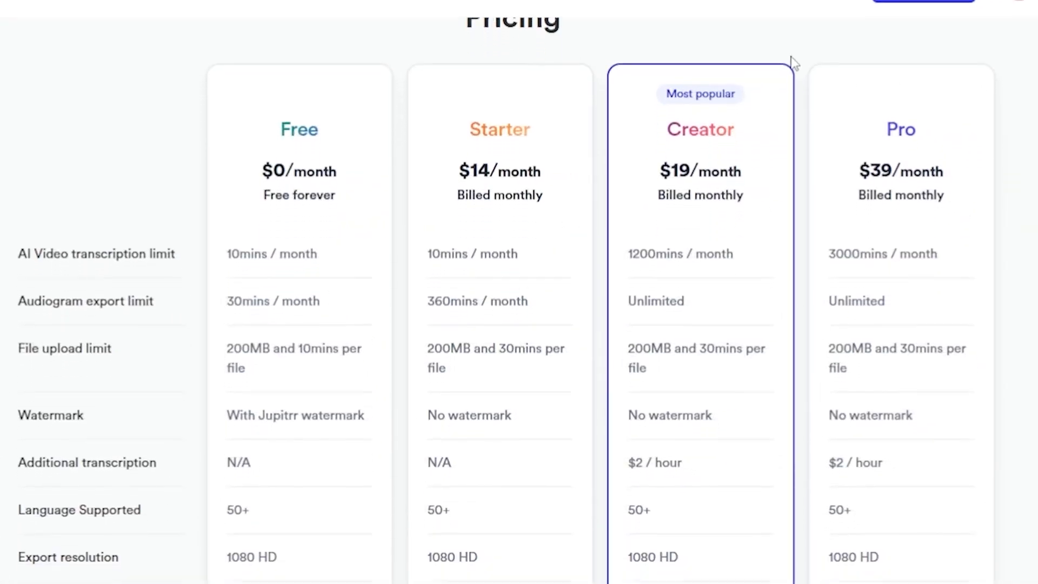
drag(659, 171, 738, 195)
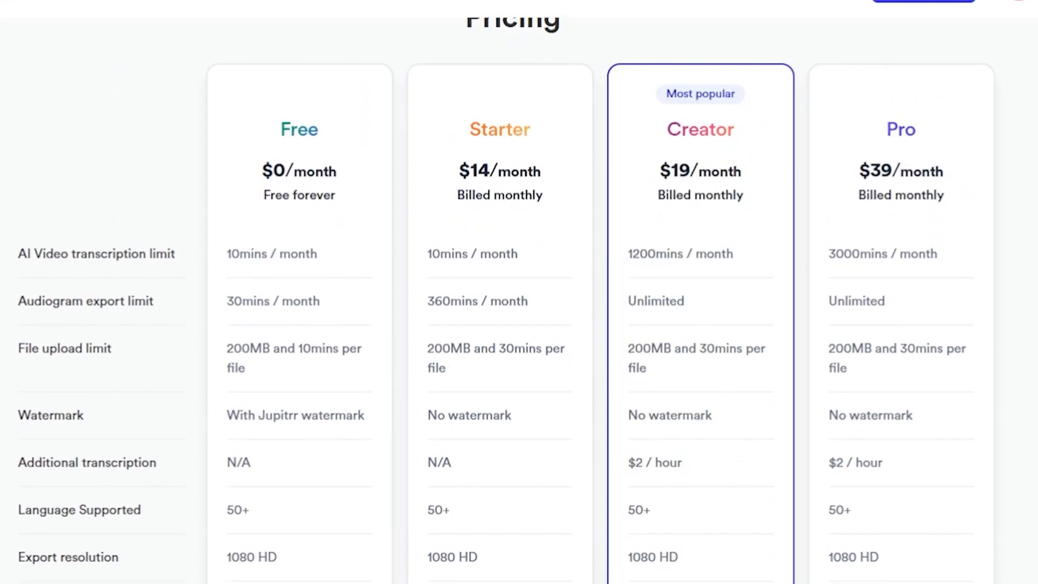
scroll(down, 3)
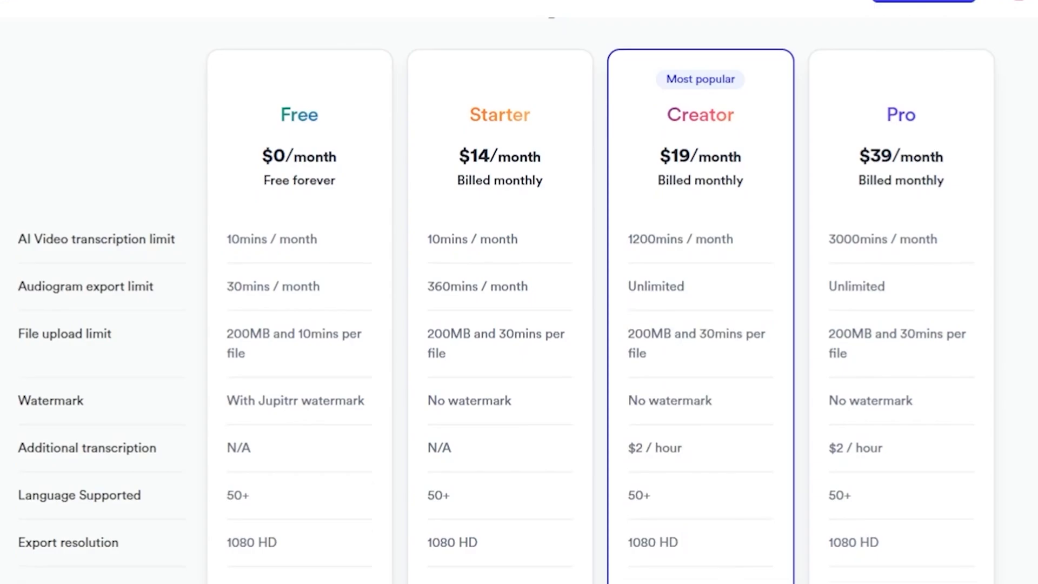